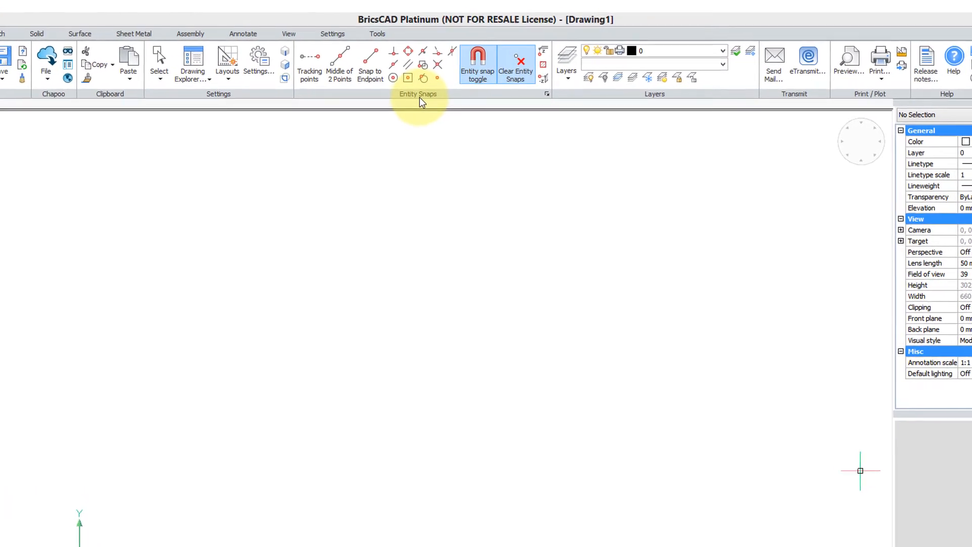
- Bring up the ribbon's context menu and choose Customize to reach interface customization
right_click(409, 103)
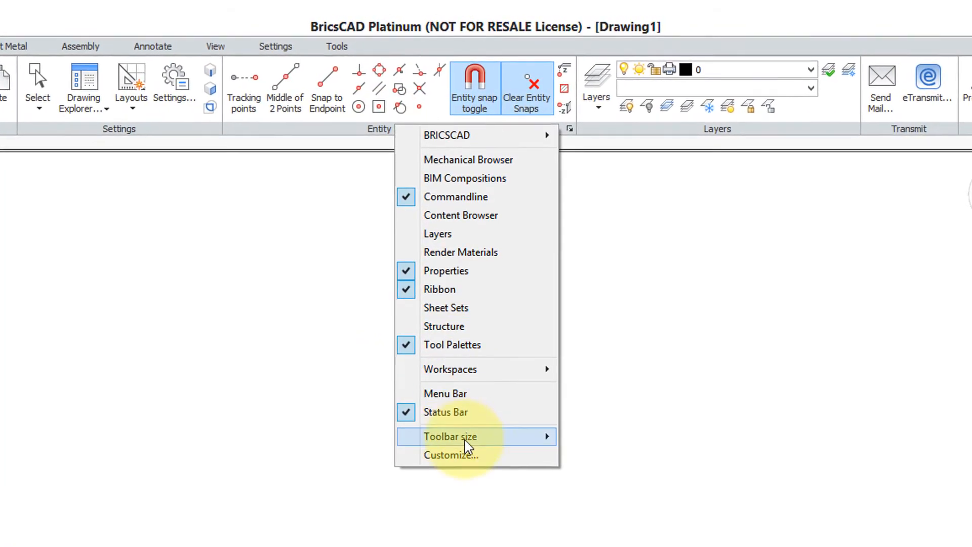
click(451, 455)
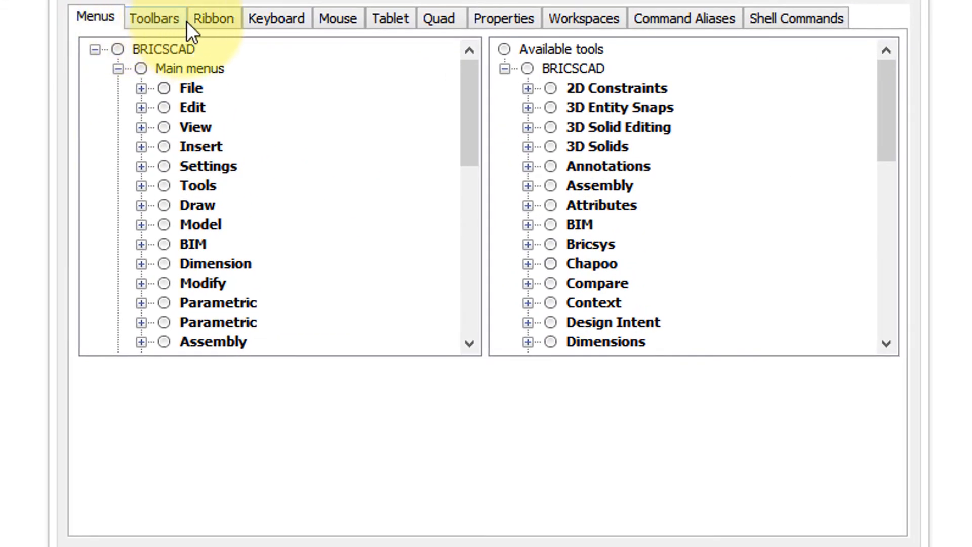
mouse_move(338, 18)
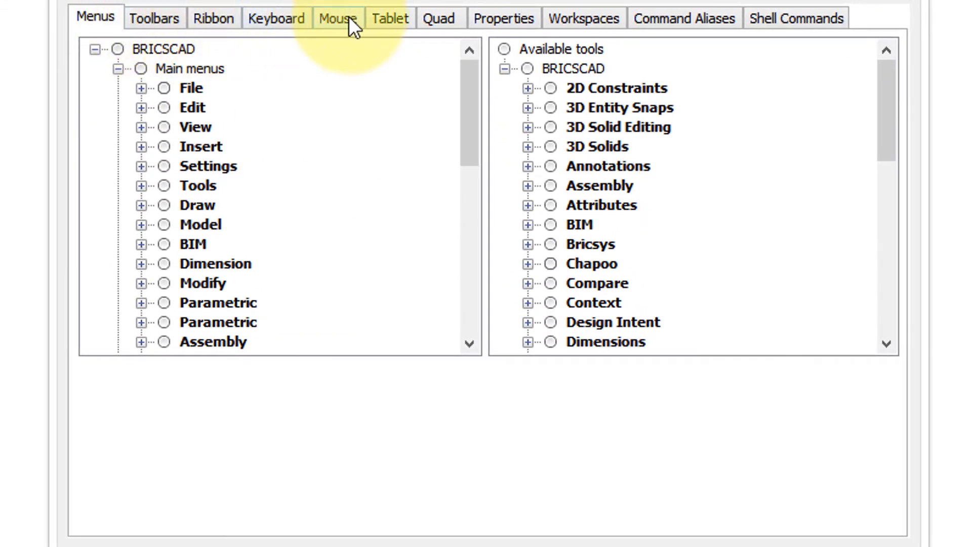
- Switch the Customize dialog to the Mouse page listing click combinations
click(337, 17)
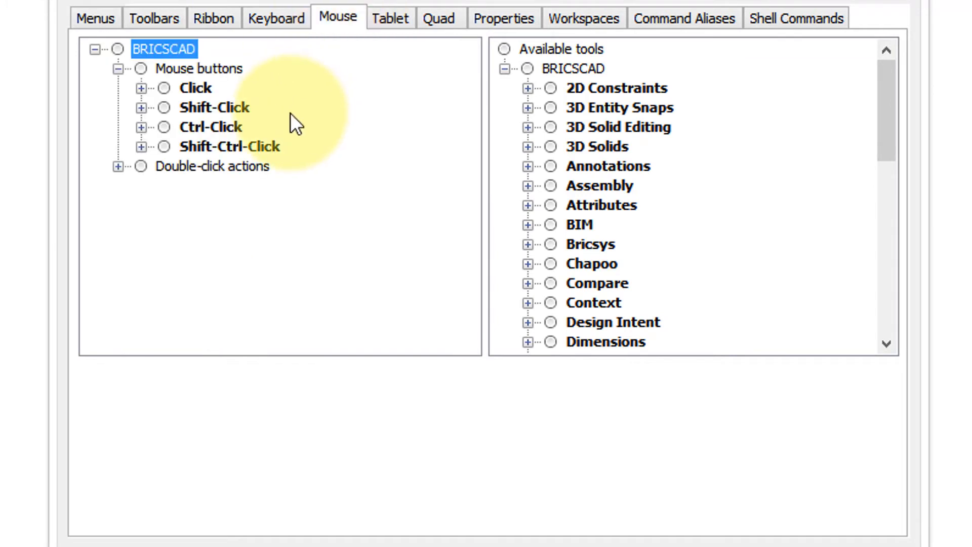
mouse_move(263, 124)
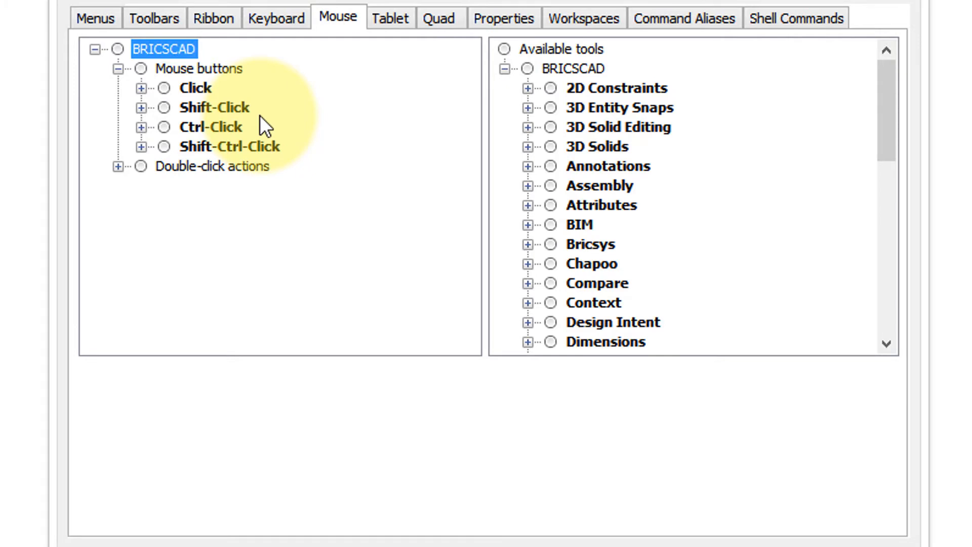
mouse_move(237, 139)
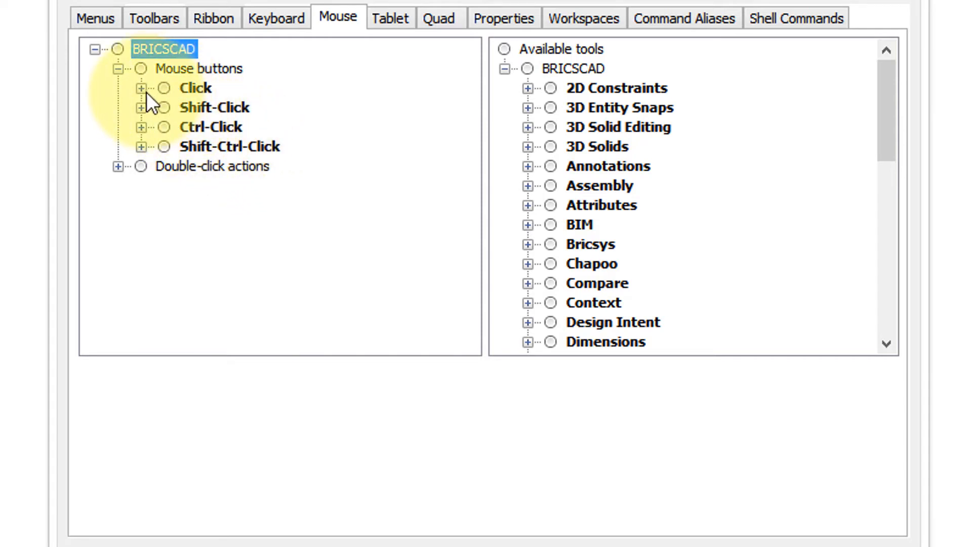
- Expand Click and Shift-Click assignments, noting Snap Menu on Click, and select the empty Shift-Click slot
click(141, 88)
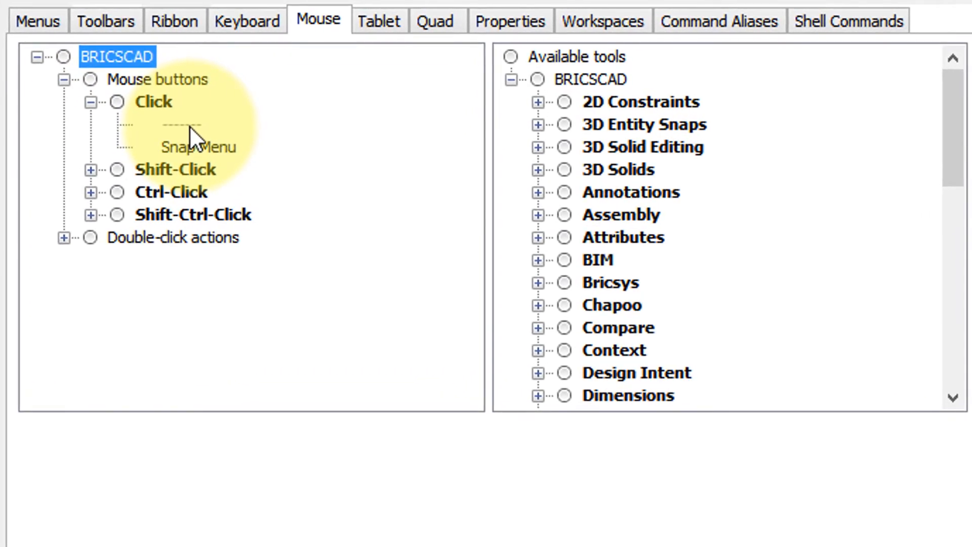
click(181, 126)
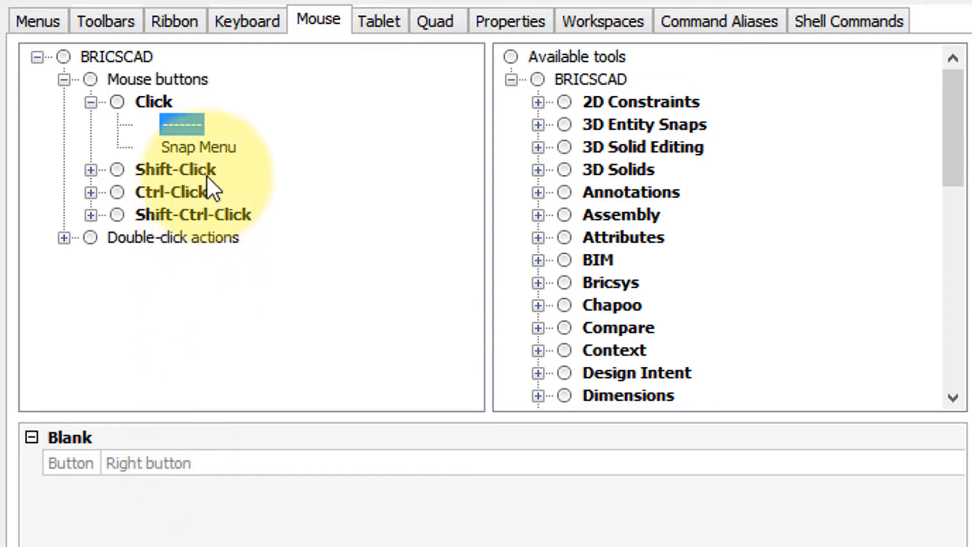
click(199, 148)
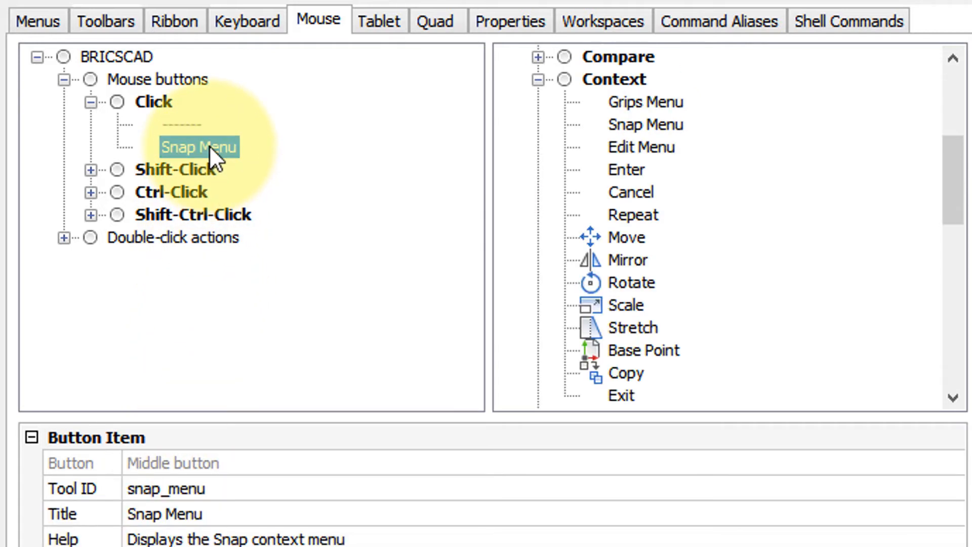
mouse_move(223, 167)
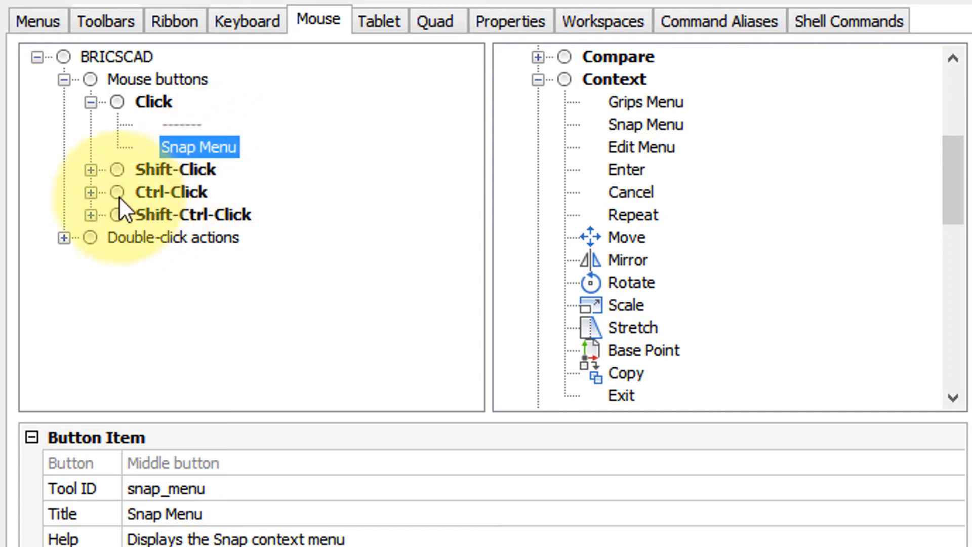
click(91, 169)
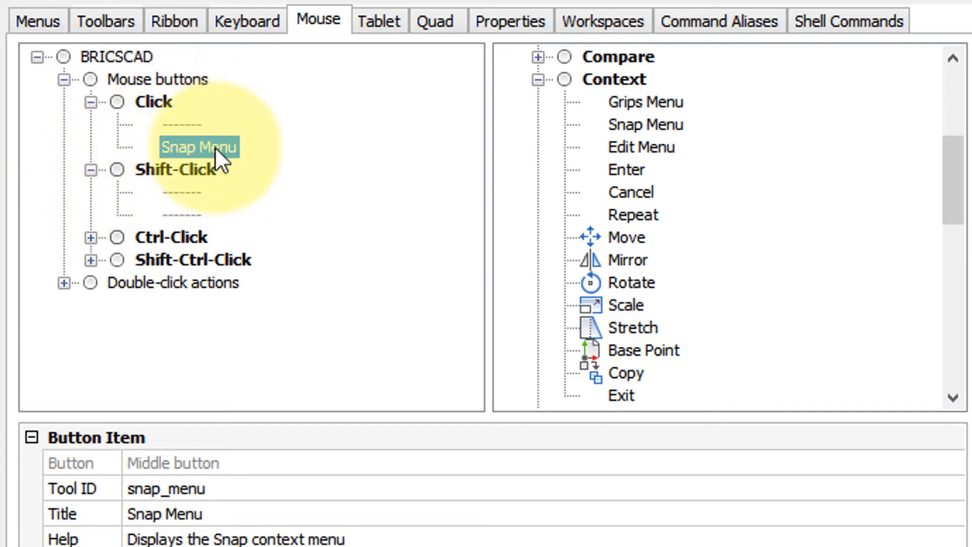
mouse_move(201, 198)
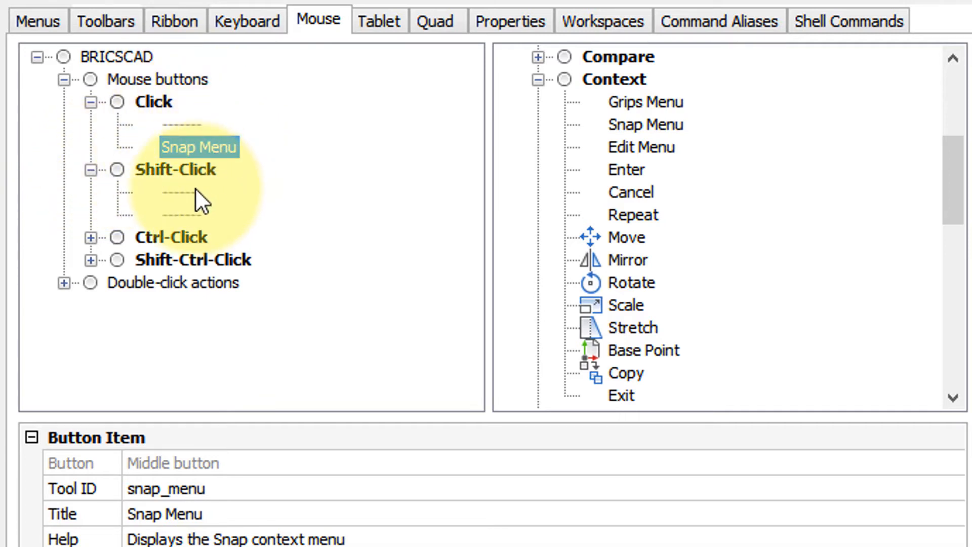
click(181, 213)
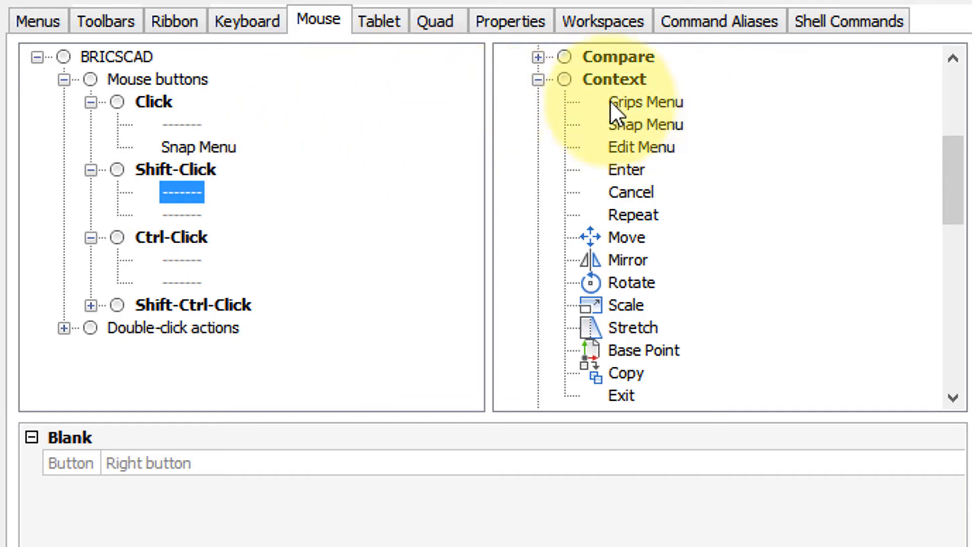
- Collapse Context, expand Entity Snaps in the available tools and select Snap to Endpoint
click(617, 57)
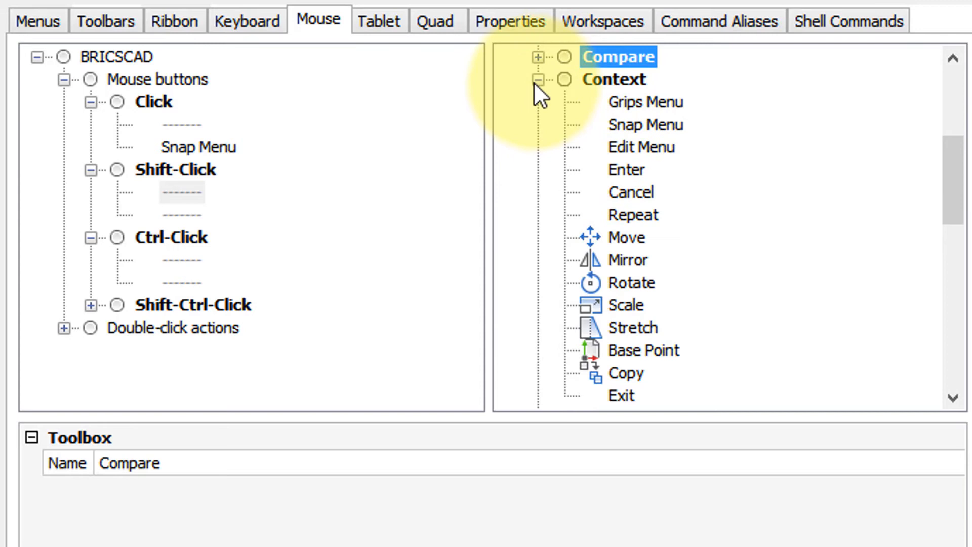
click(538, 79)
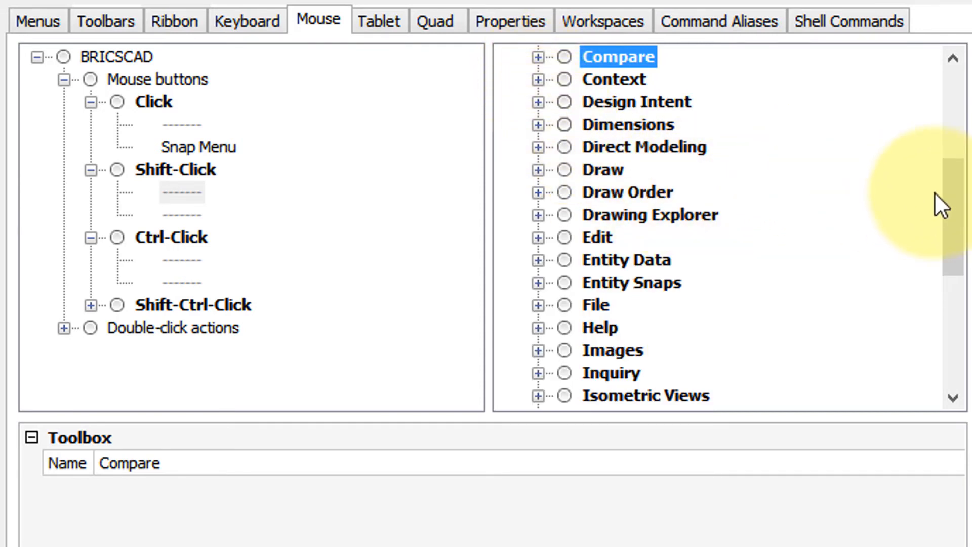
scroll(down, 3)
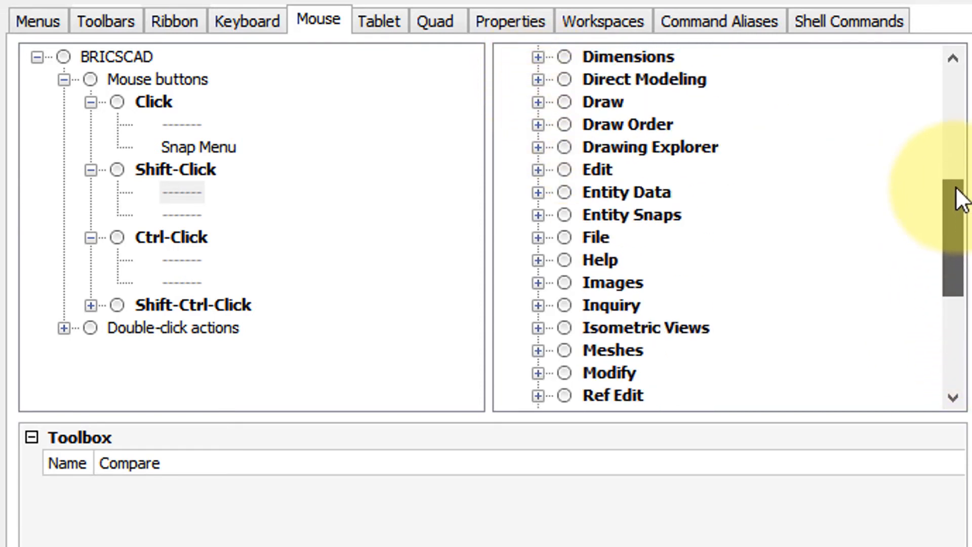
scroll(up, 3)
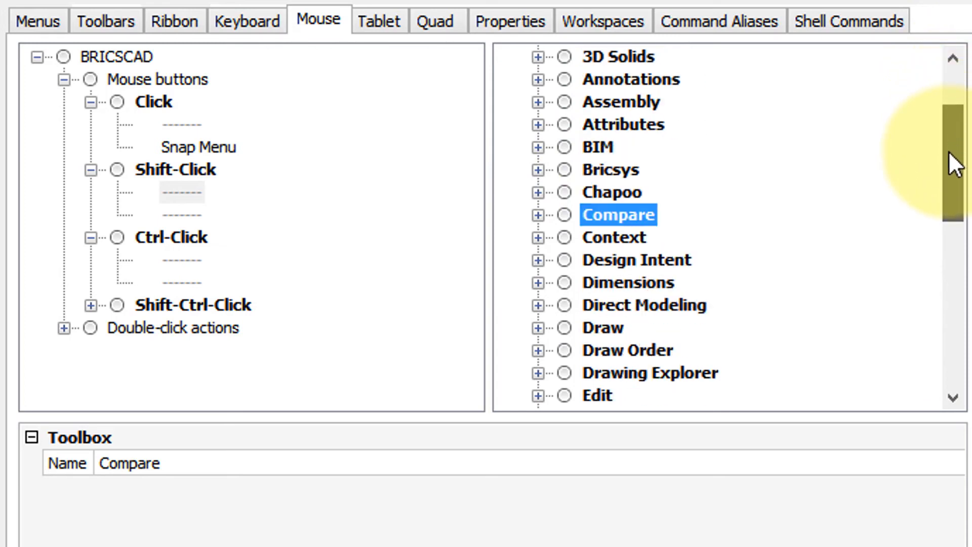
scroll(down, 3)
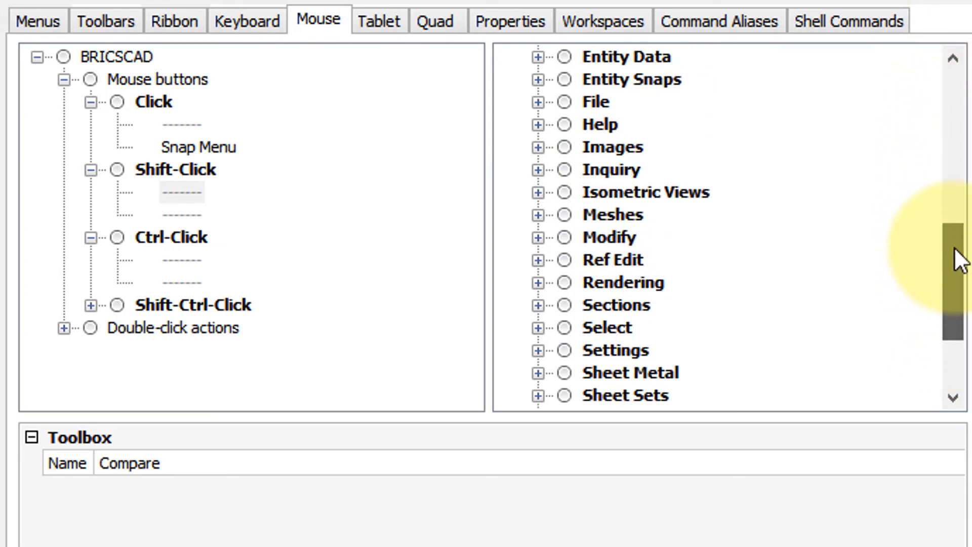
scroll(up, 3)
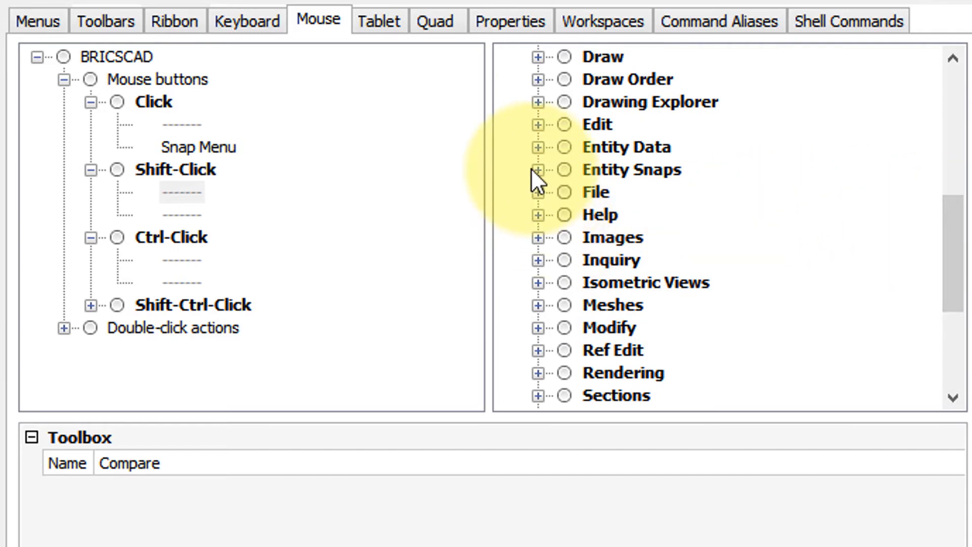
click(537, 171)
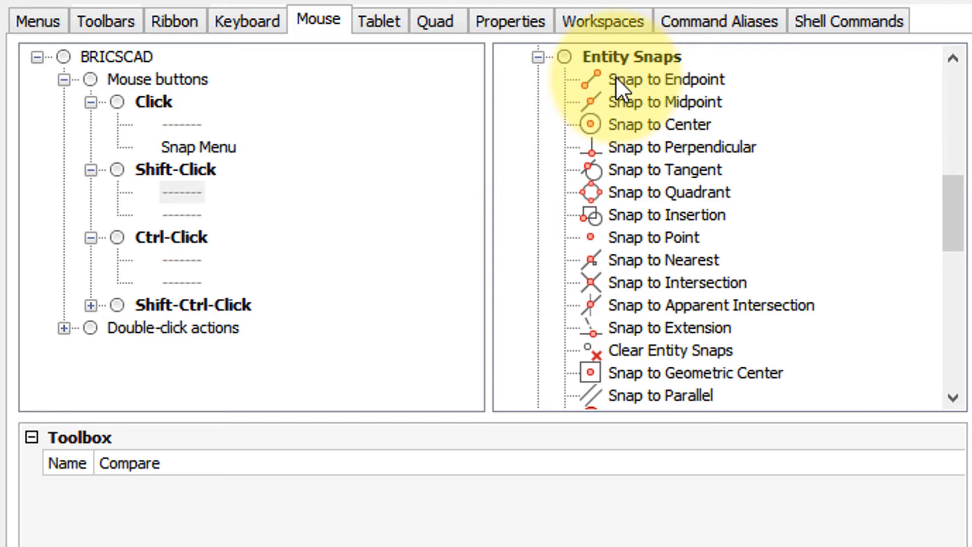
click(665, 79)
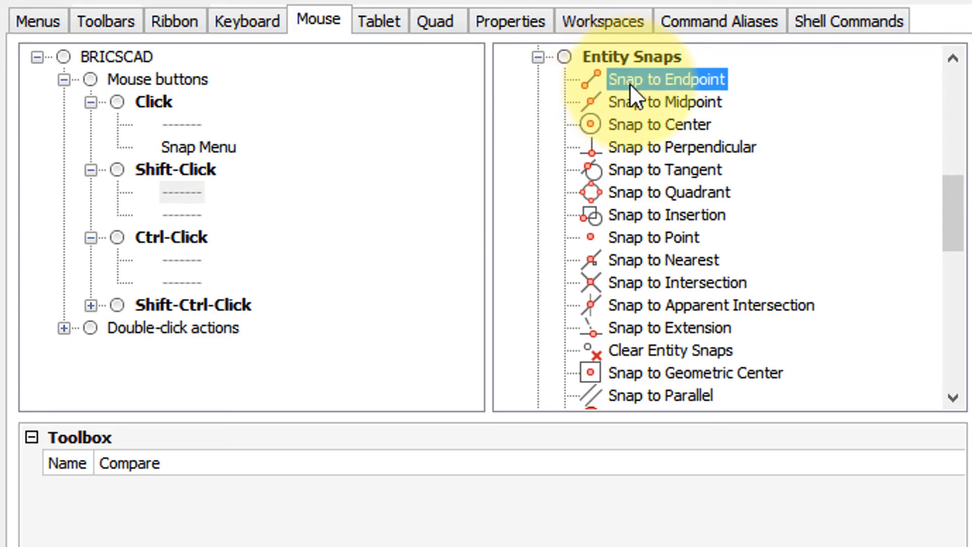
click(666, 79)
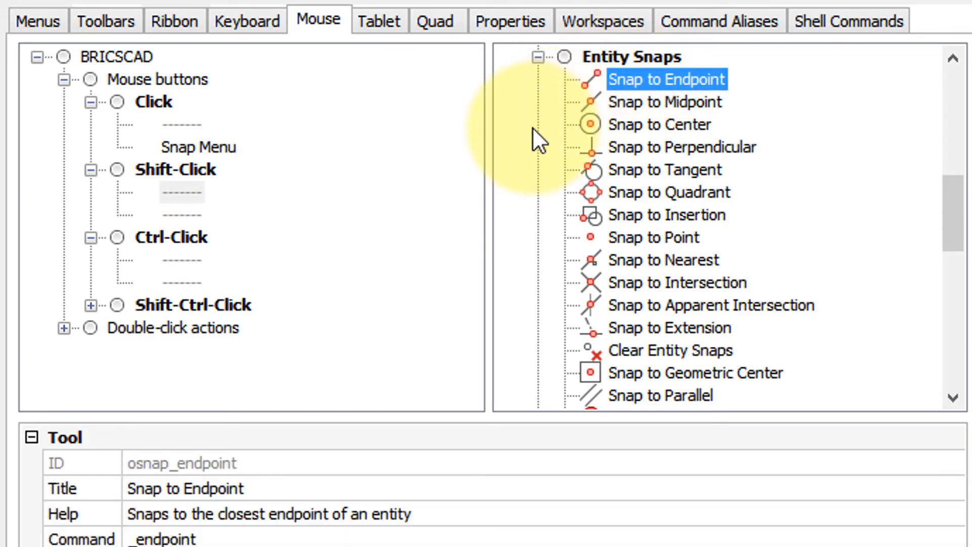
mouse_move(599, 105)
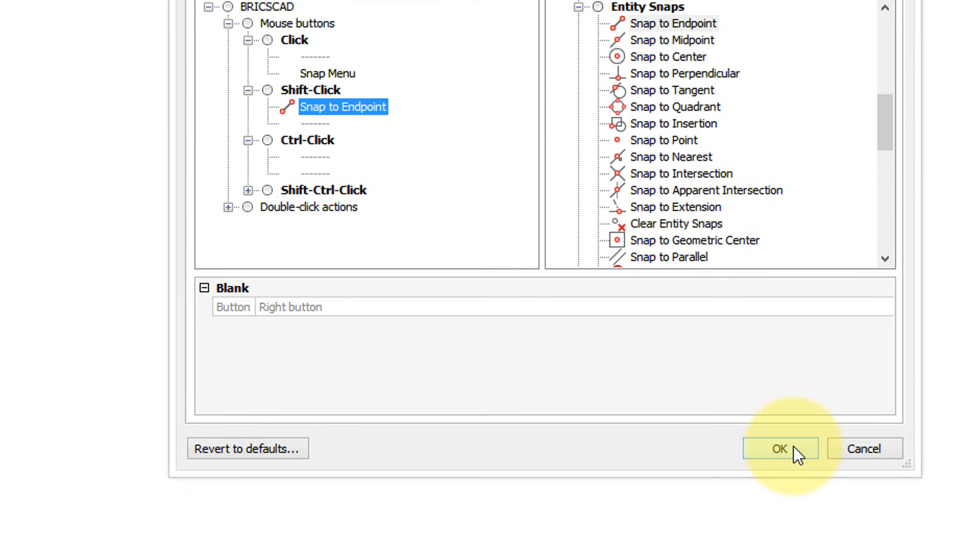
- Confirm Snap to Endpoint on Shift-Click with OK and return to the drawing
click(779, 449)
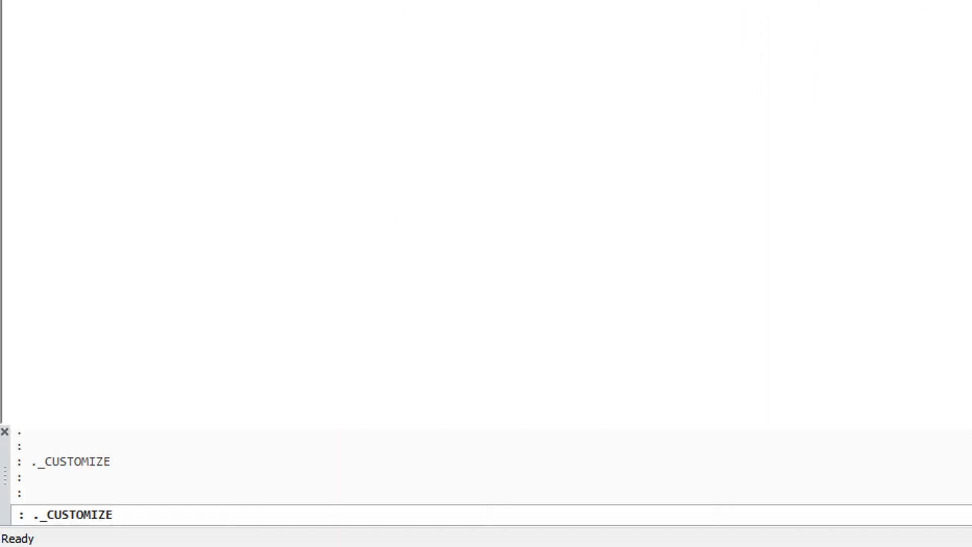
- Run LINE and start the second segment snapped to the first line's endpoint, forming a V
text(1)
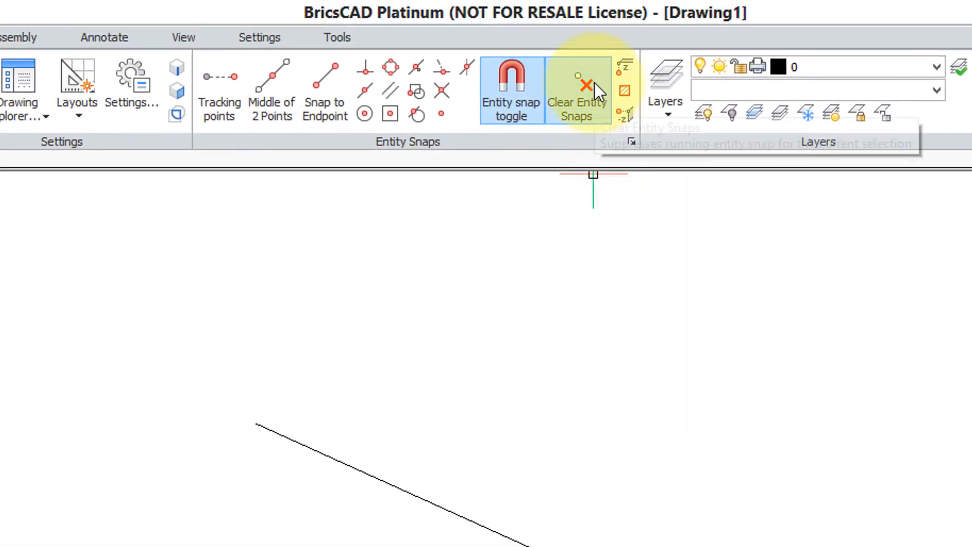
mouse_move(639, 425)
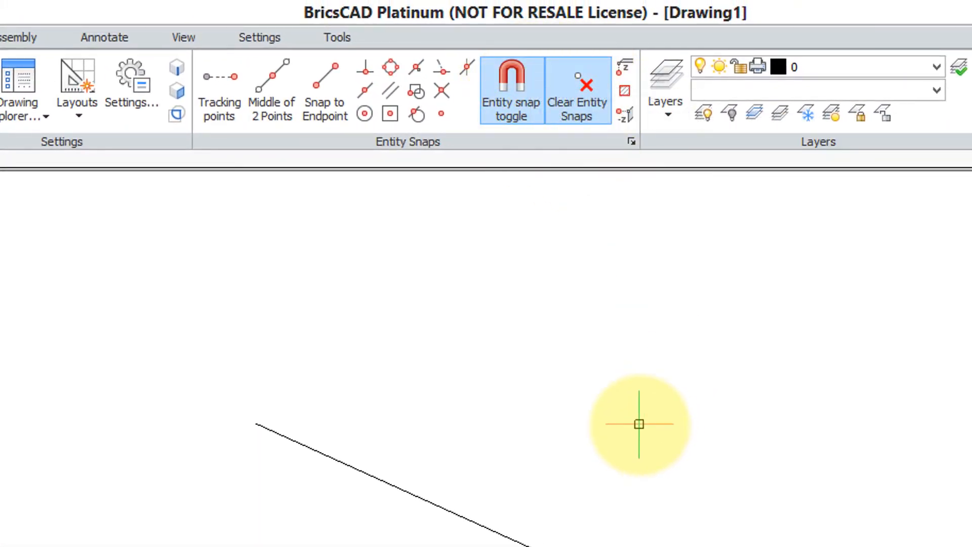
mouse_move(482, 254)
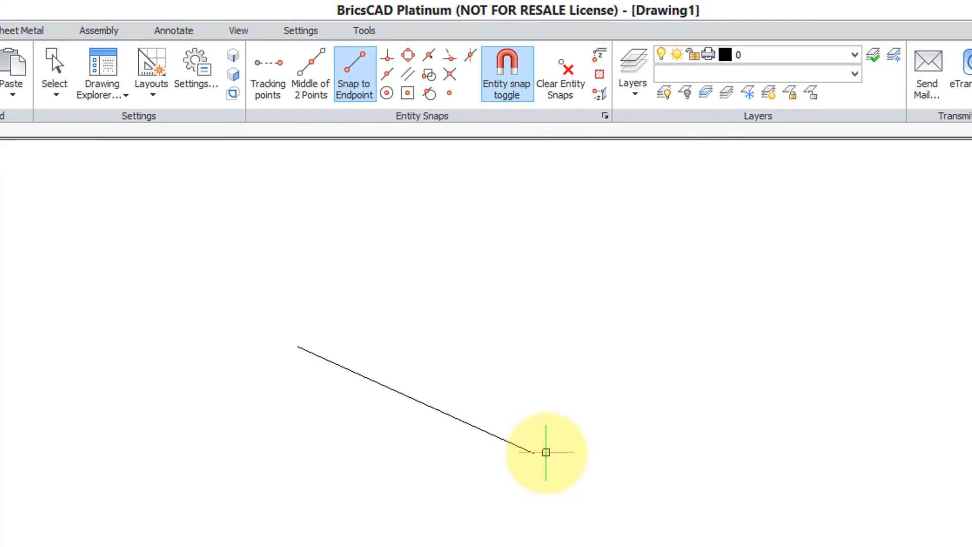
mouse_move(536, 450)
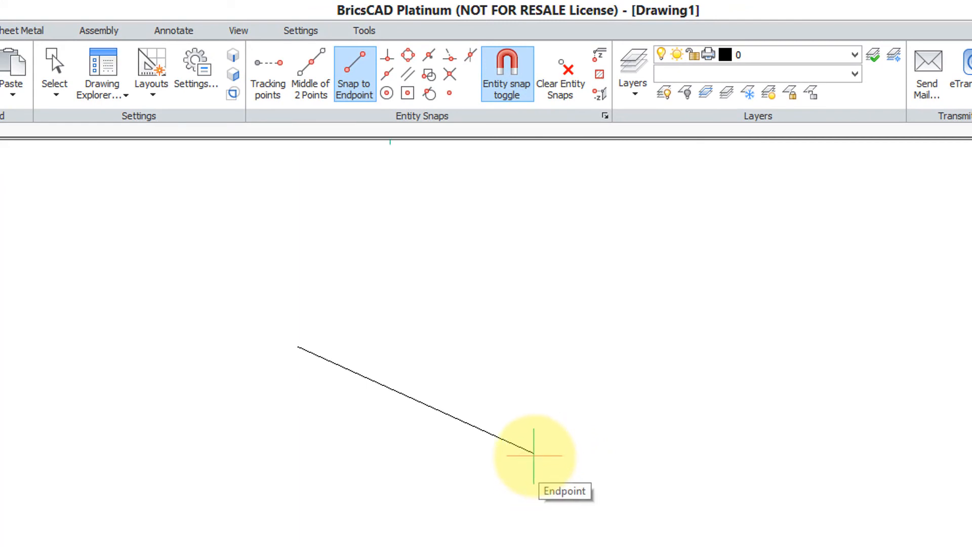
click(533, 458)
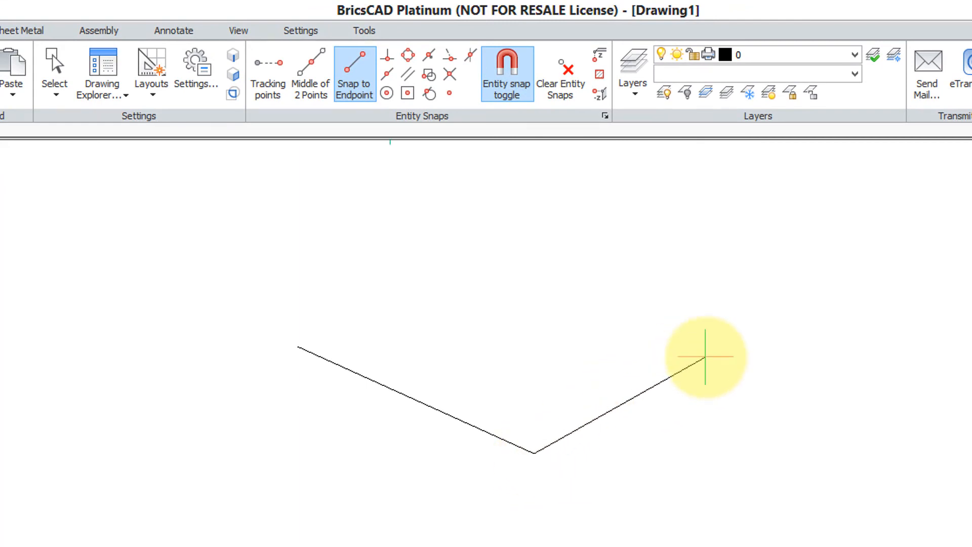
mouse_move(677, 247)
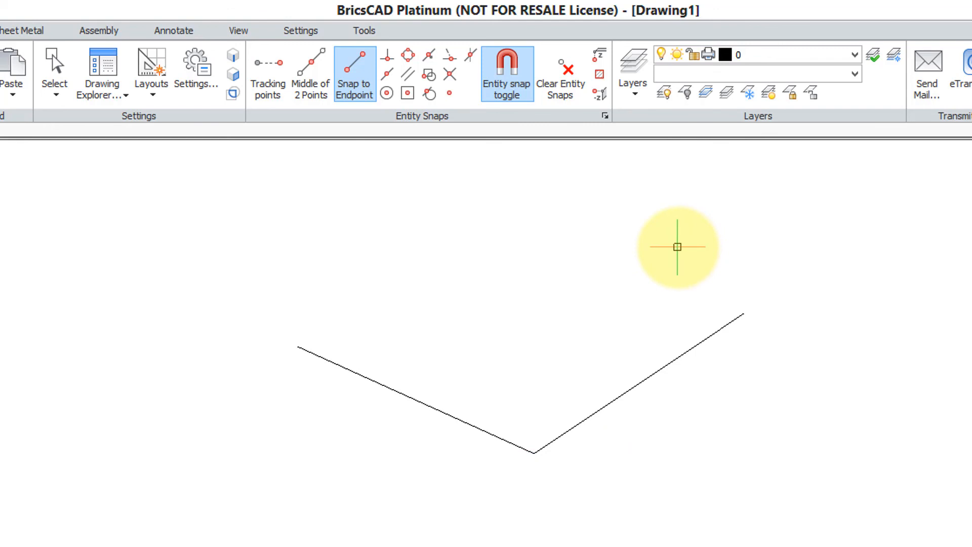